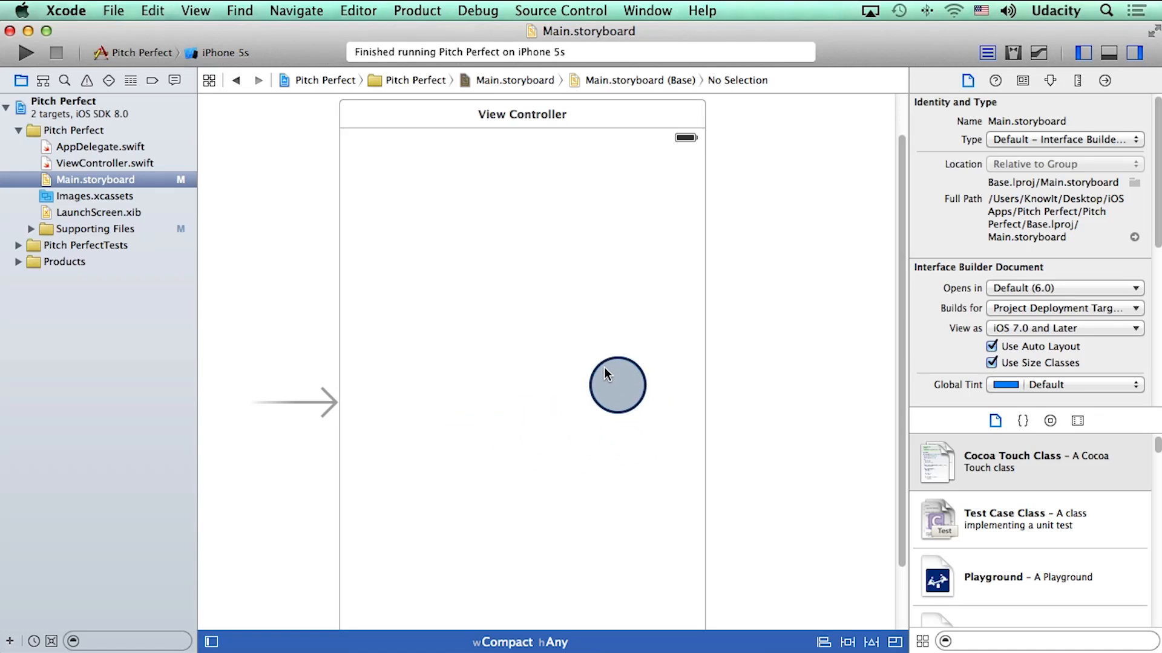
Show the Object Library in the Utilities pane and scroll to the Button object
drag(617, 384, 596, 385)
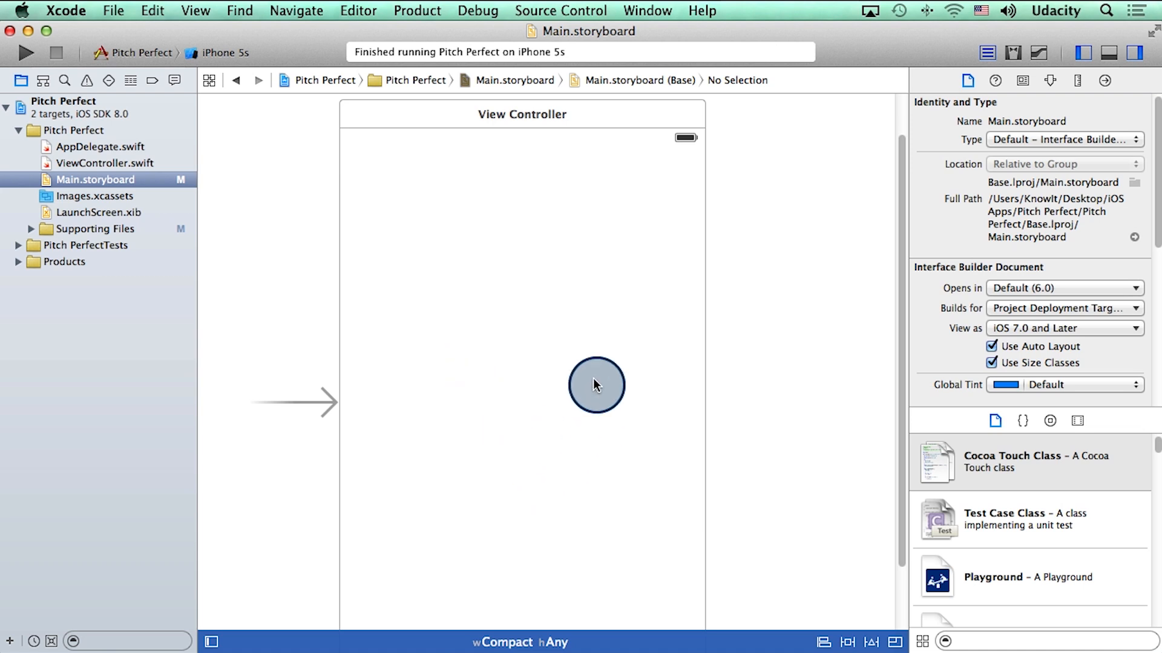
drag(597, 385, 638, 385)
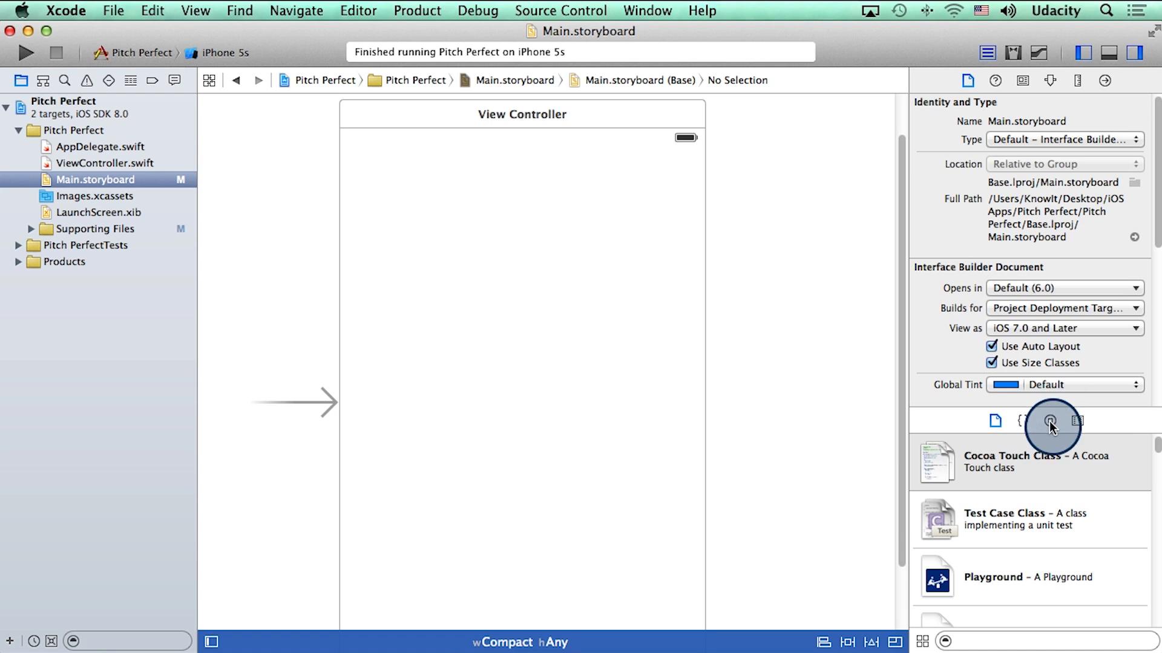
mouse_move(1050, 421)
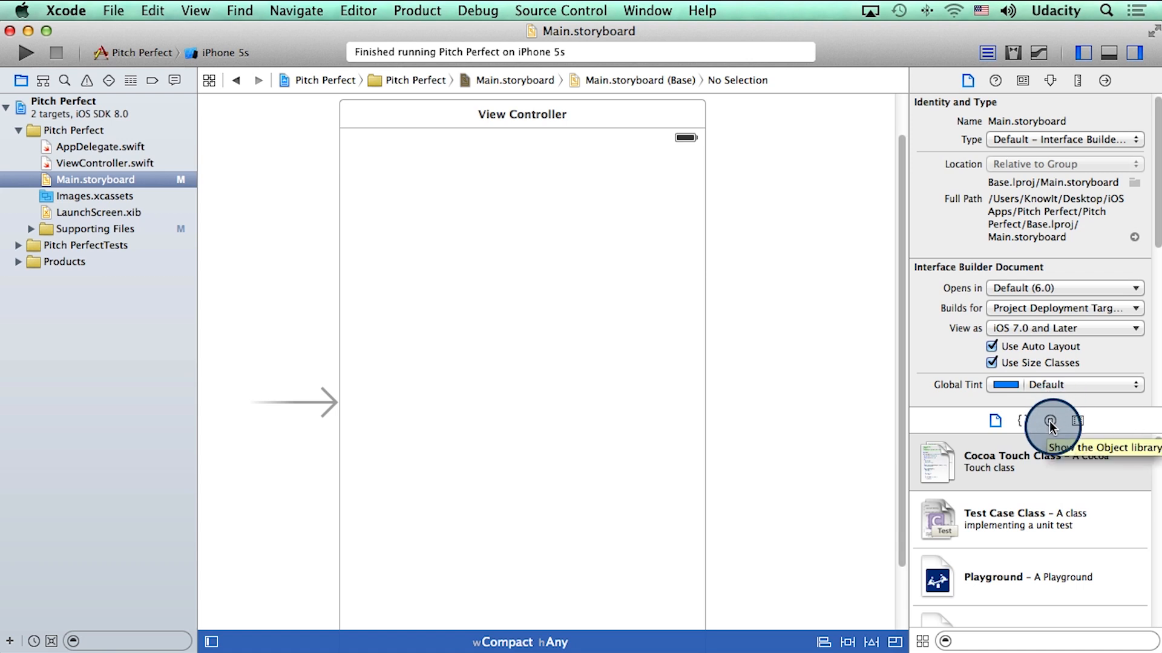
click(1050, 421)
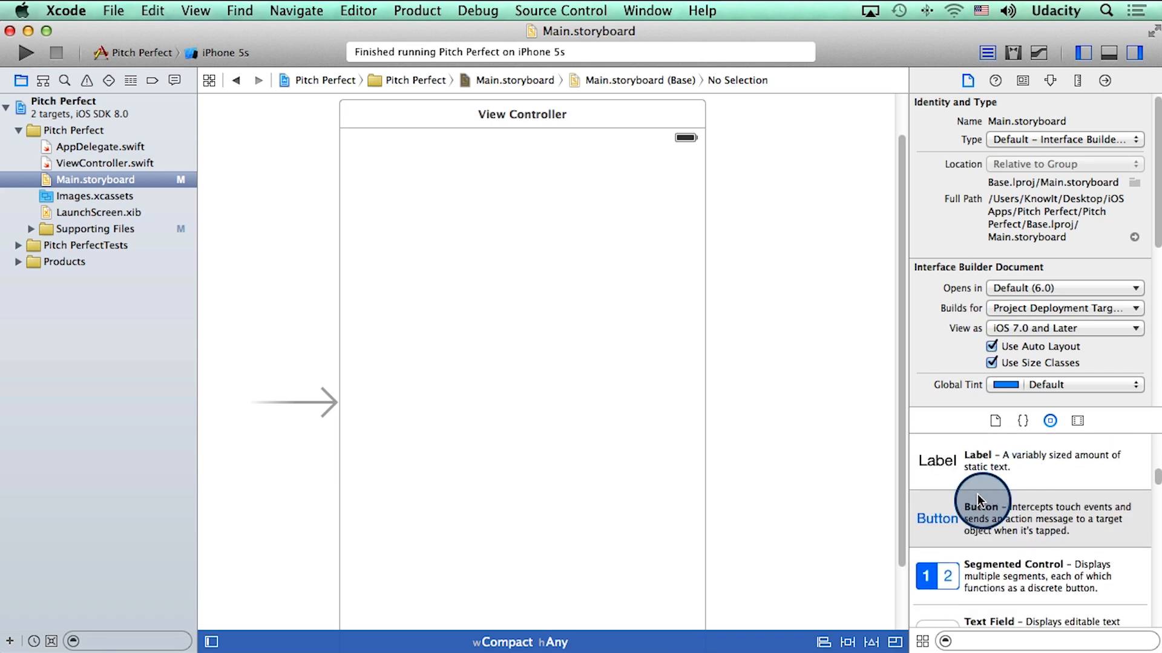
mouse_move(1034, 520)
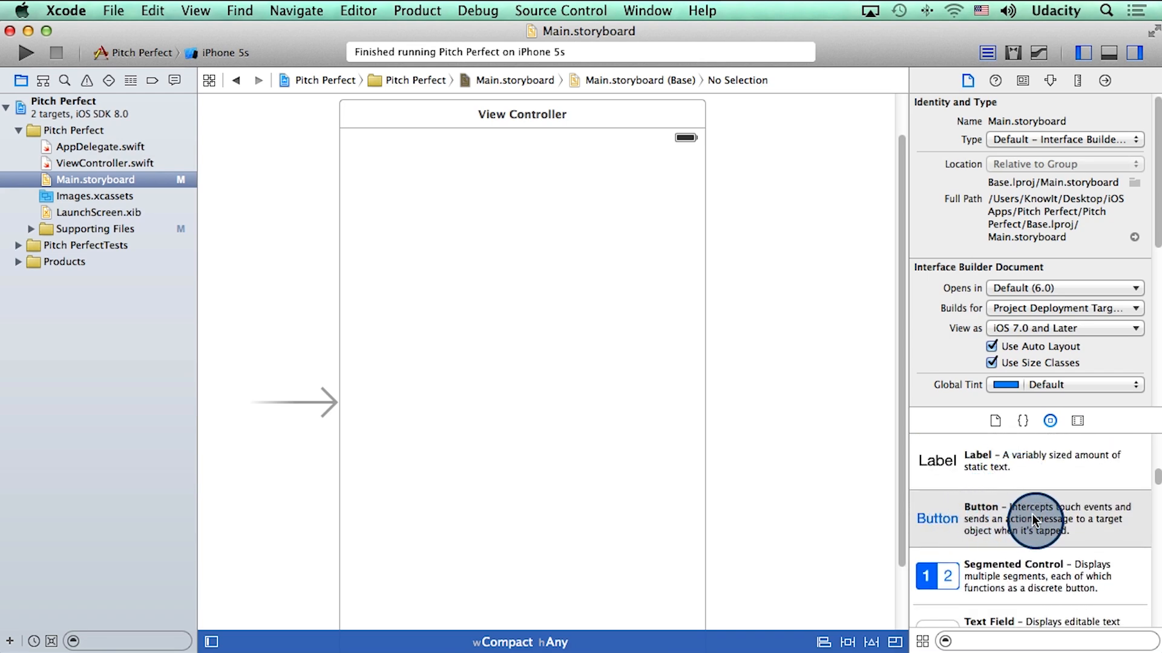
scroll(down, 3)
text(Button)
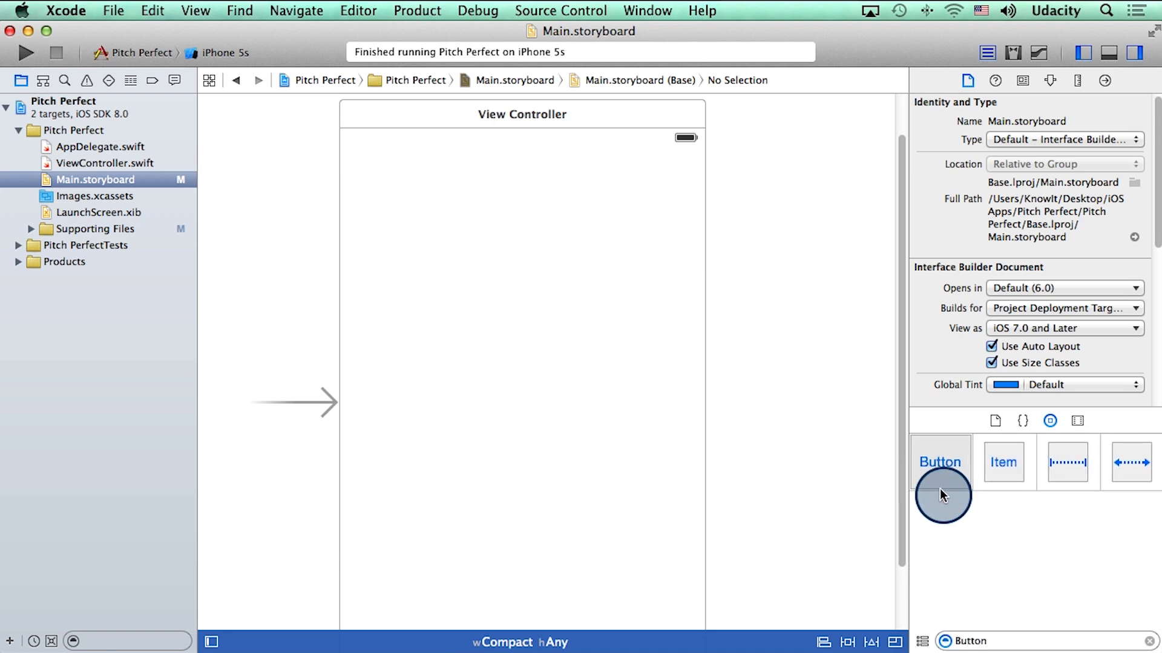
Drag a Button onto the View Controller's view, snap it to the centre guides and title it Record
click(940, 461)
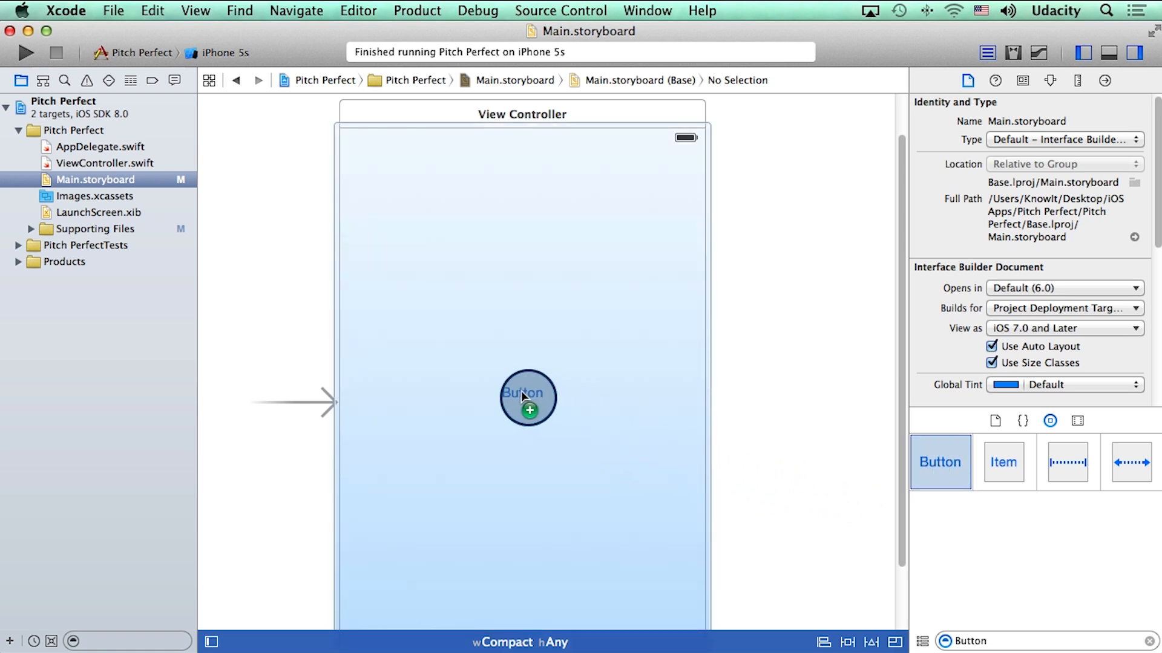
drag(527, 392, 521, 404)
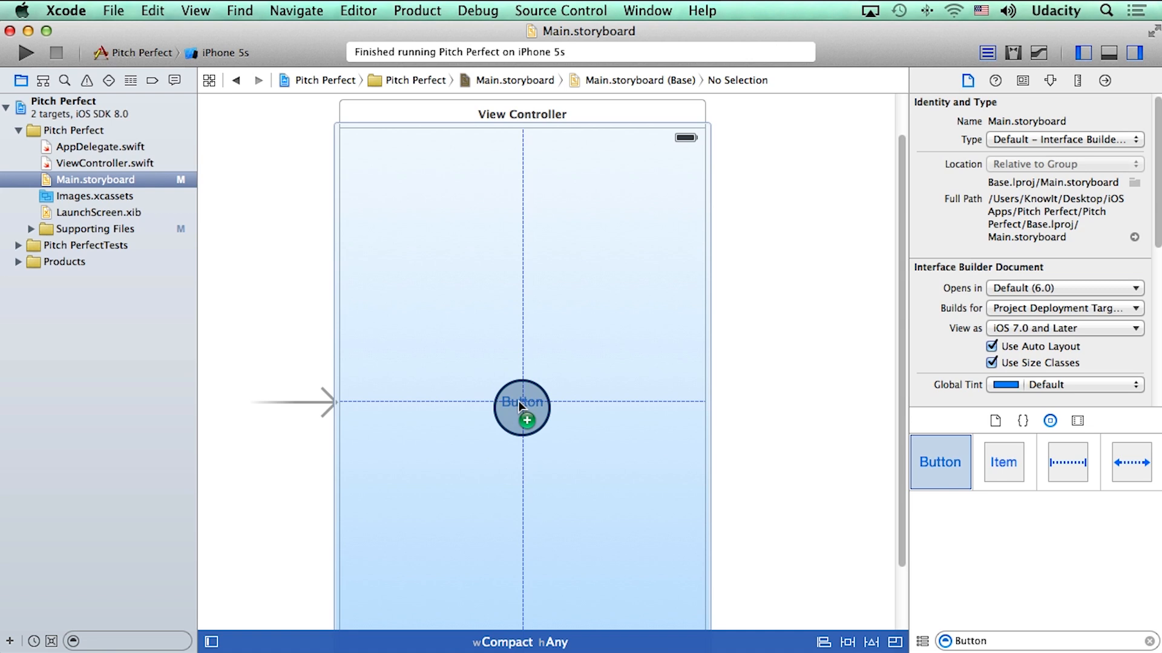
drag(520, 407, 517, 481)
text(Record)
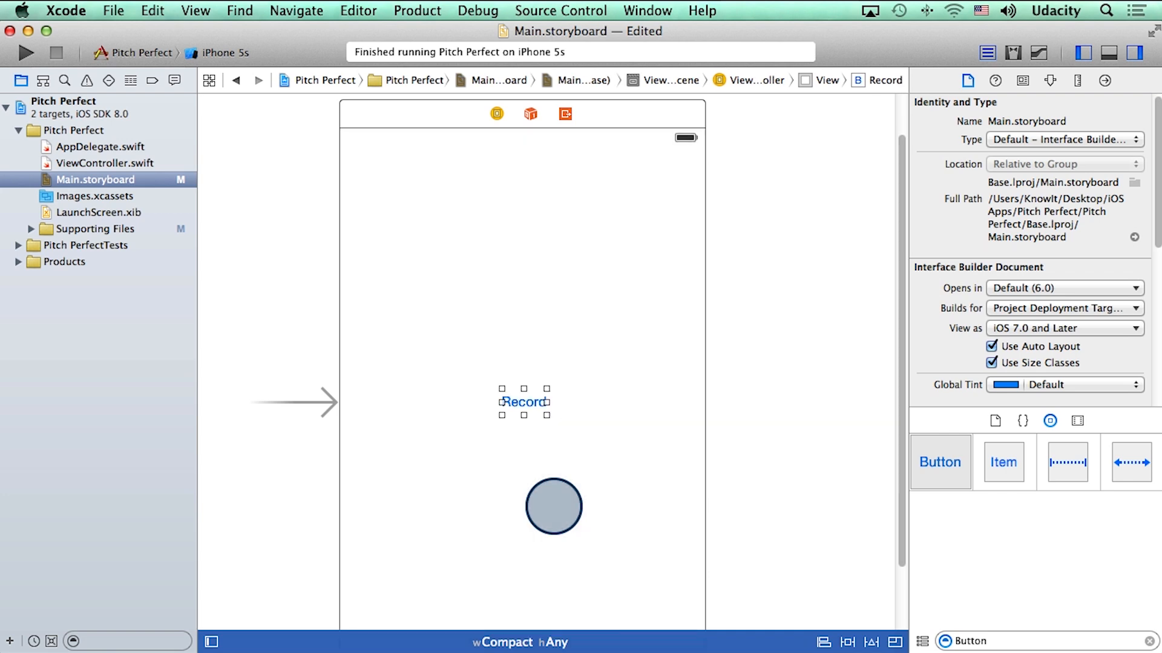
drag(553, 507, 548, 398)
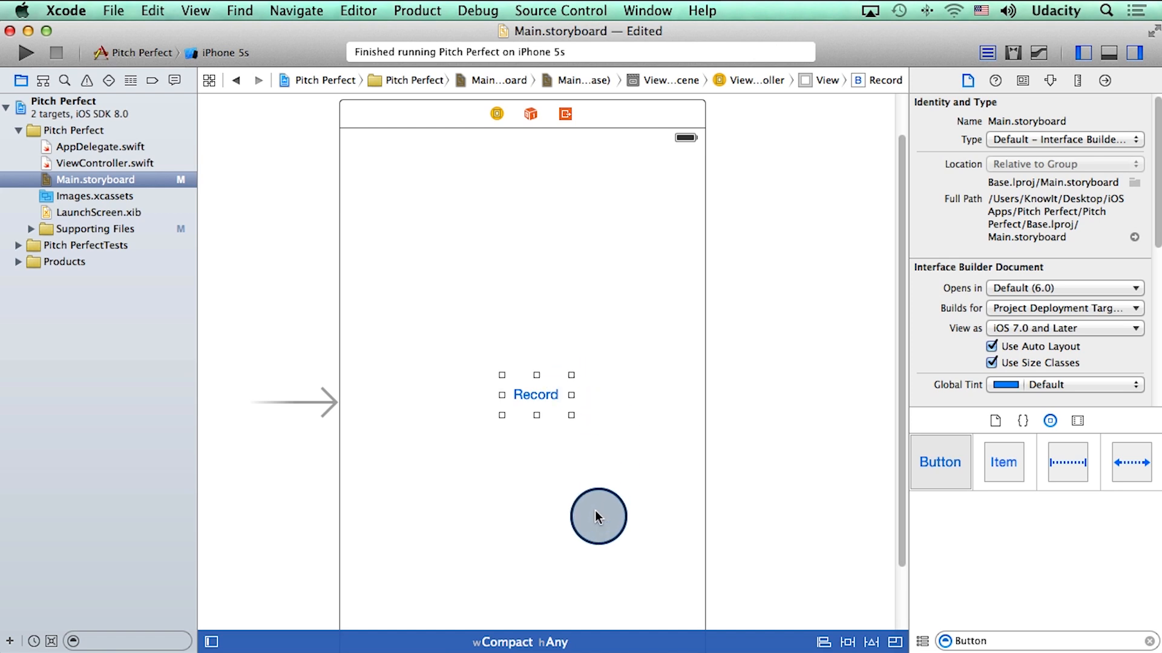
drag(598, 517, 474, 280)
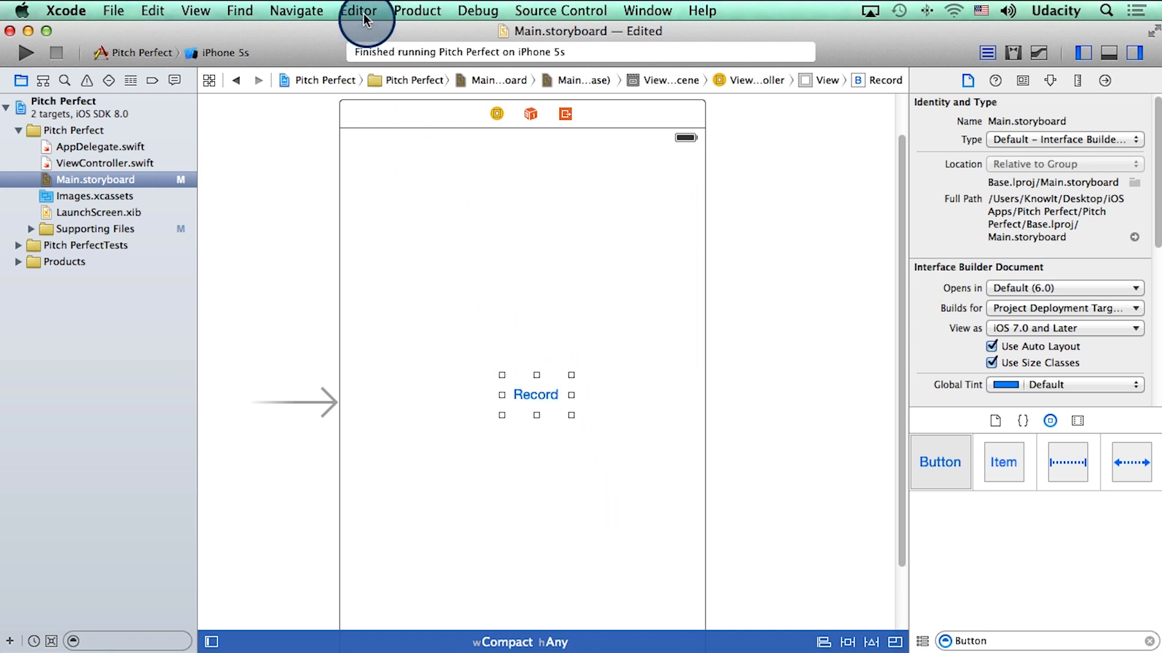
Apply Editor > Size to Fit Content and retitle the button Record Button
click(358, 10)
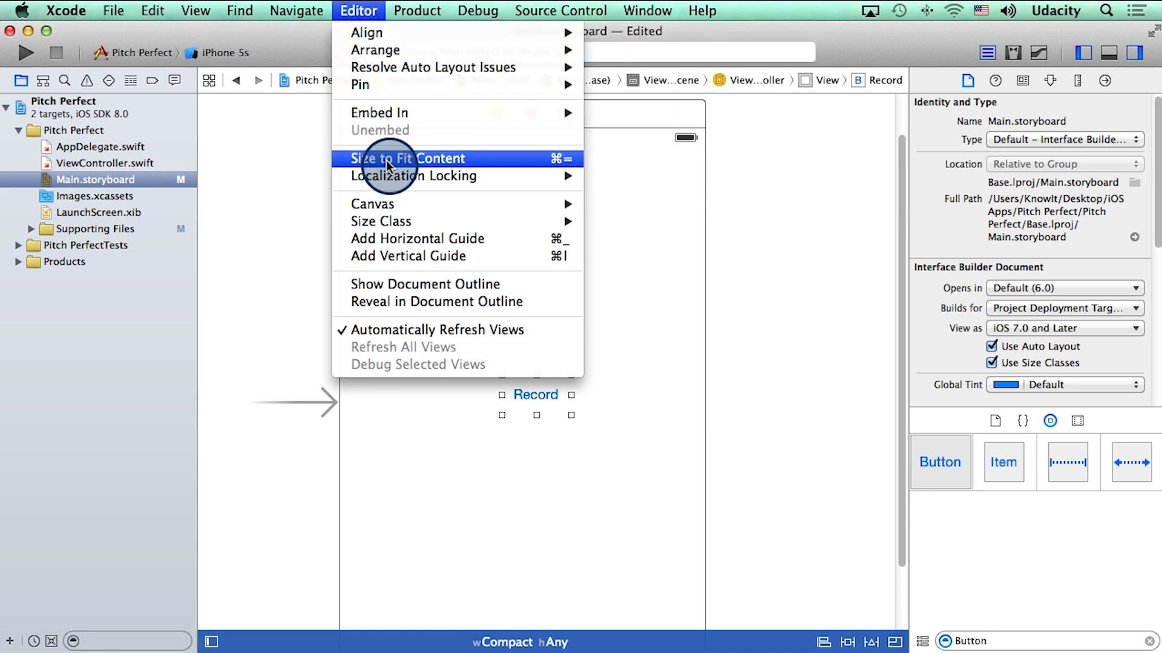
click(408, 159)
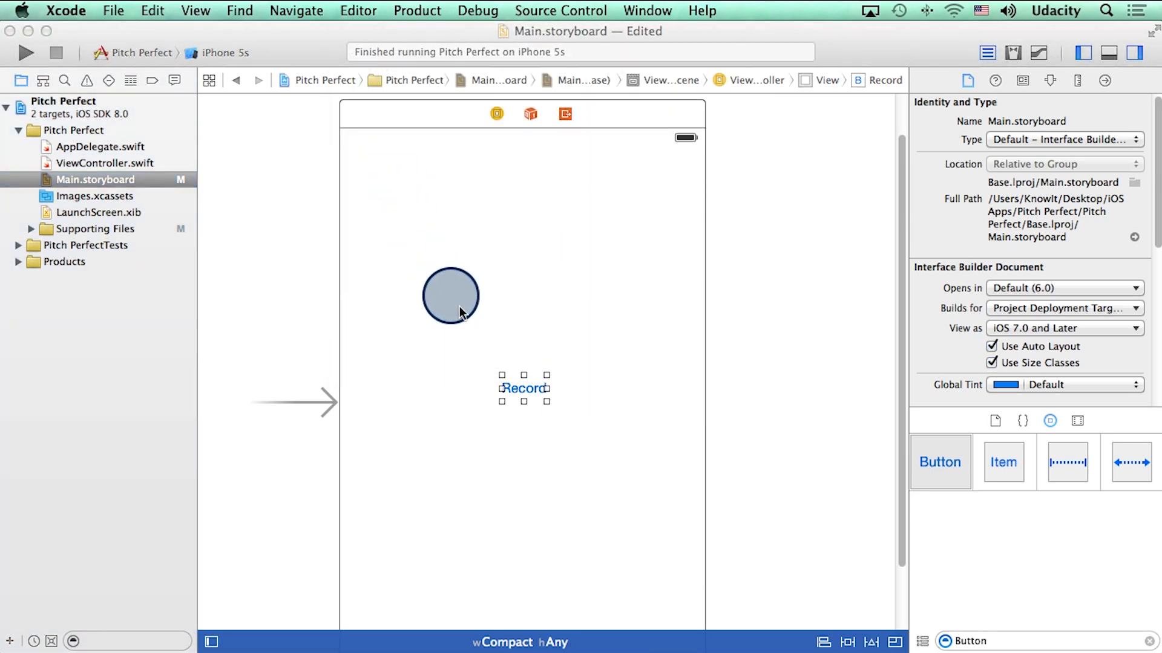
drag(450, 295, 552, 461)
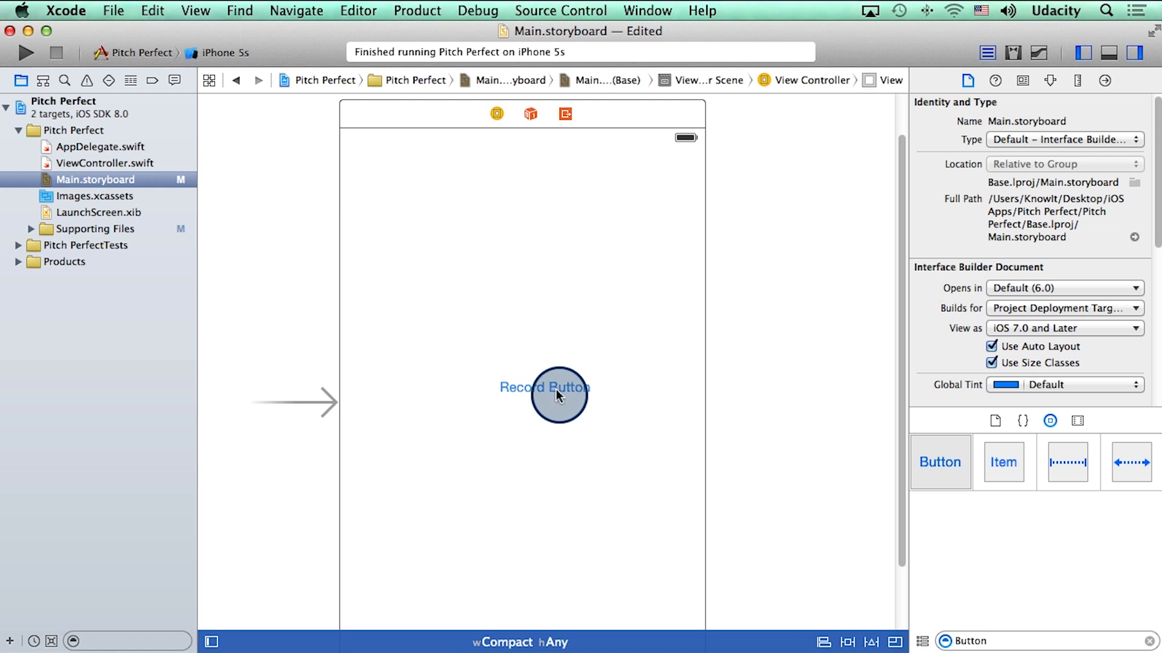
Re-centre the Record Button on the view's centre guides
drag(558, 394, 532, 404)
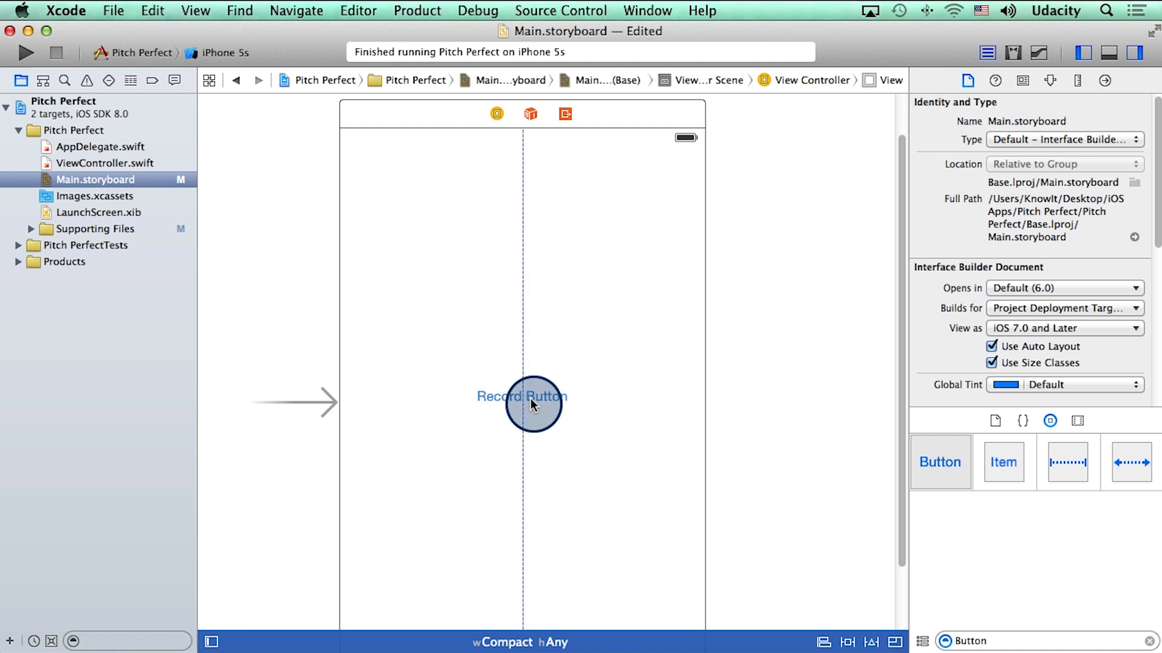
drag(533, 404, 527, 461)
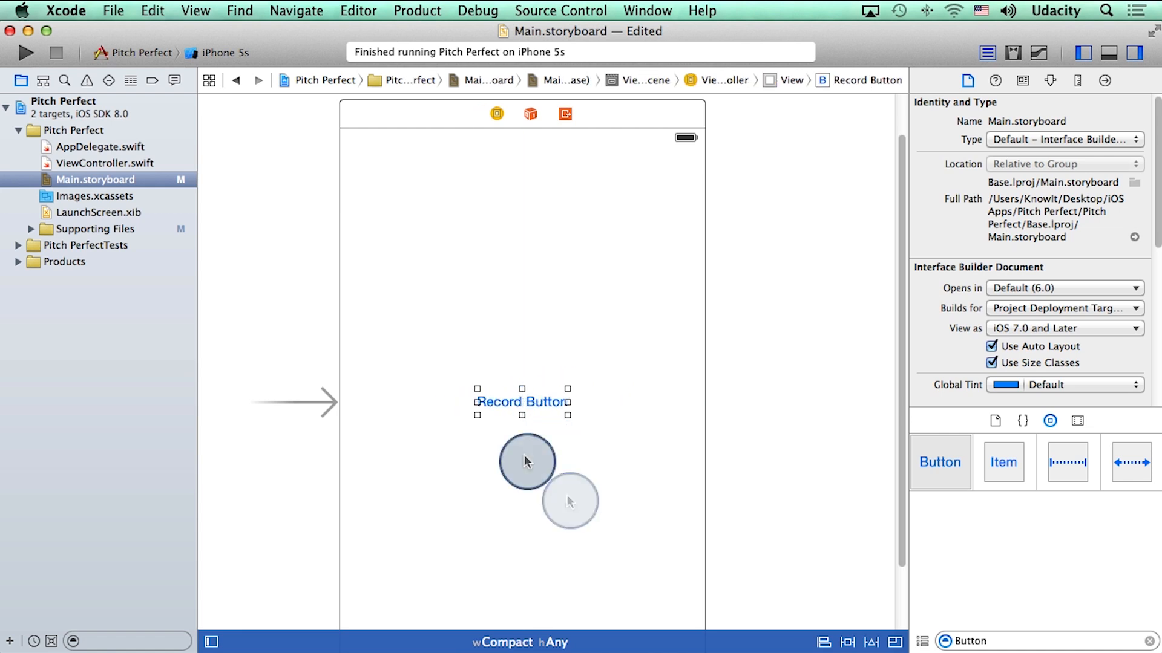
drag(527, 461, 559, 450)
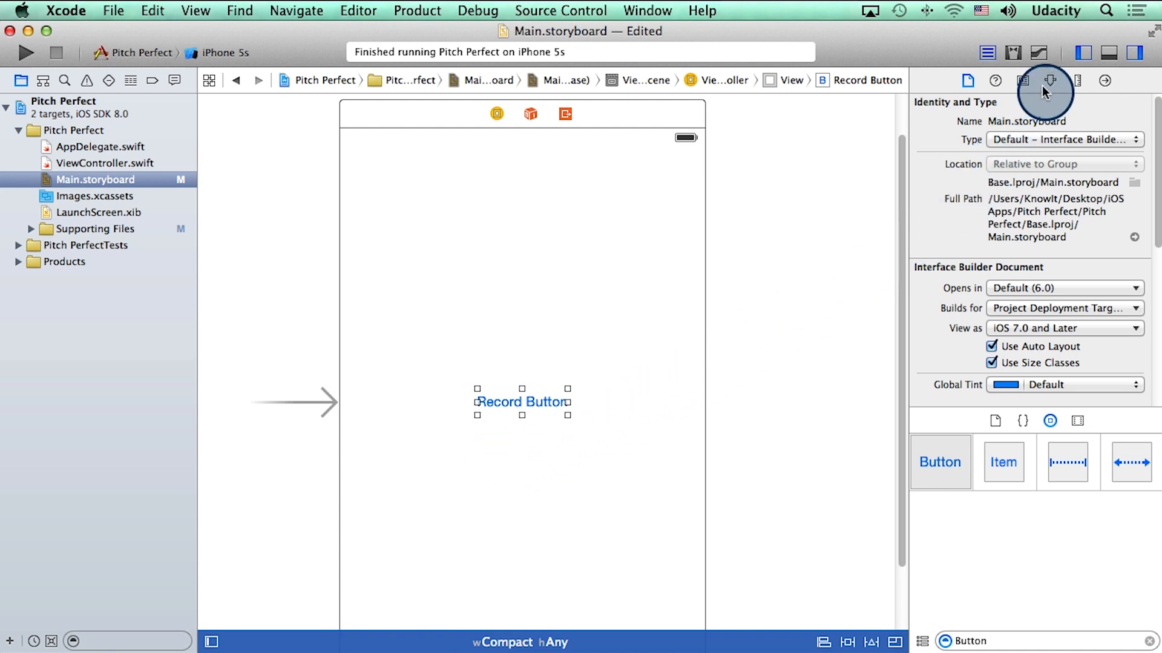
mouse_move(1049, 81)
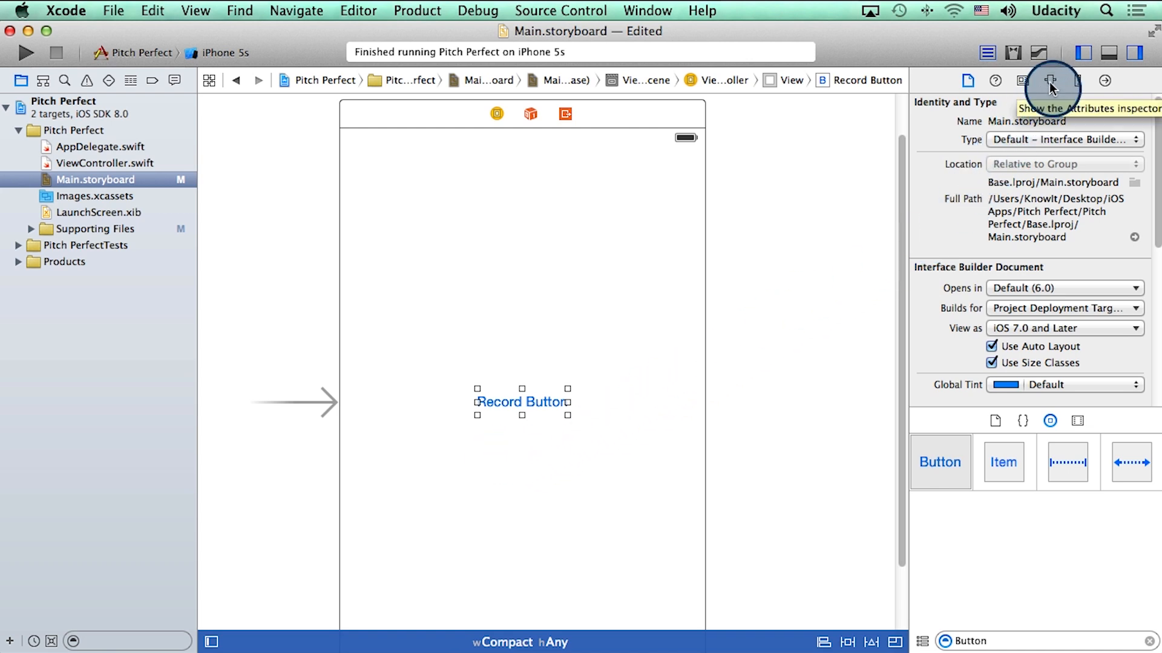
Show the Record Button's Attributes Inspector with its plain title and System 15.0 font
click(1051, 80)
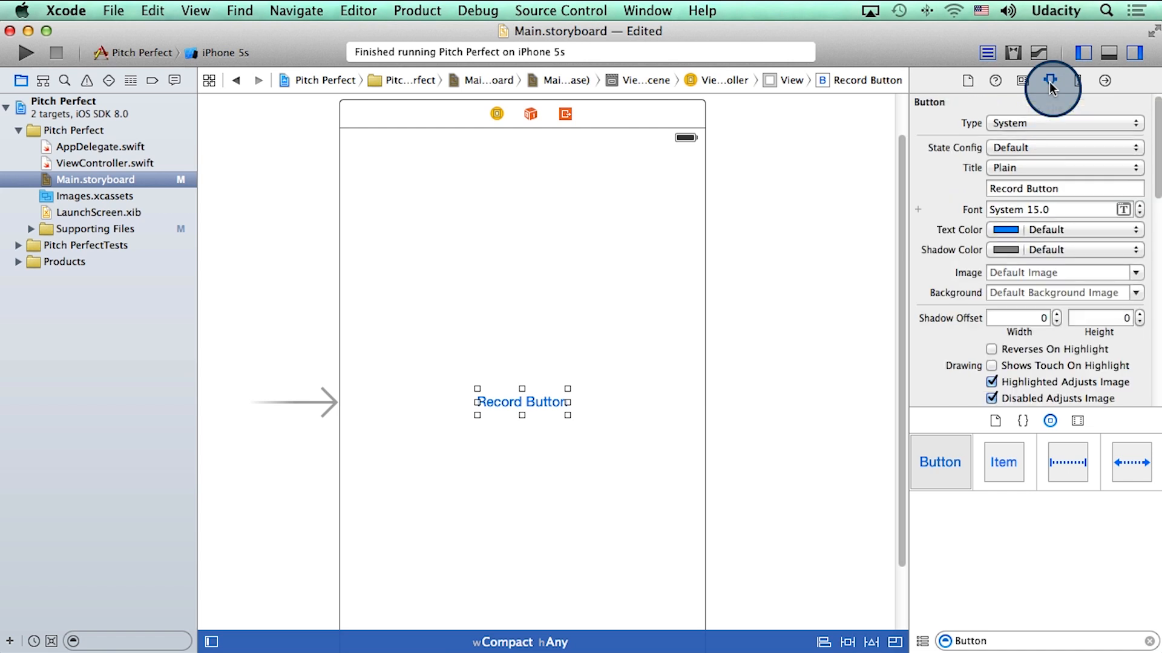
mouse_move(1040, 124)
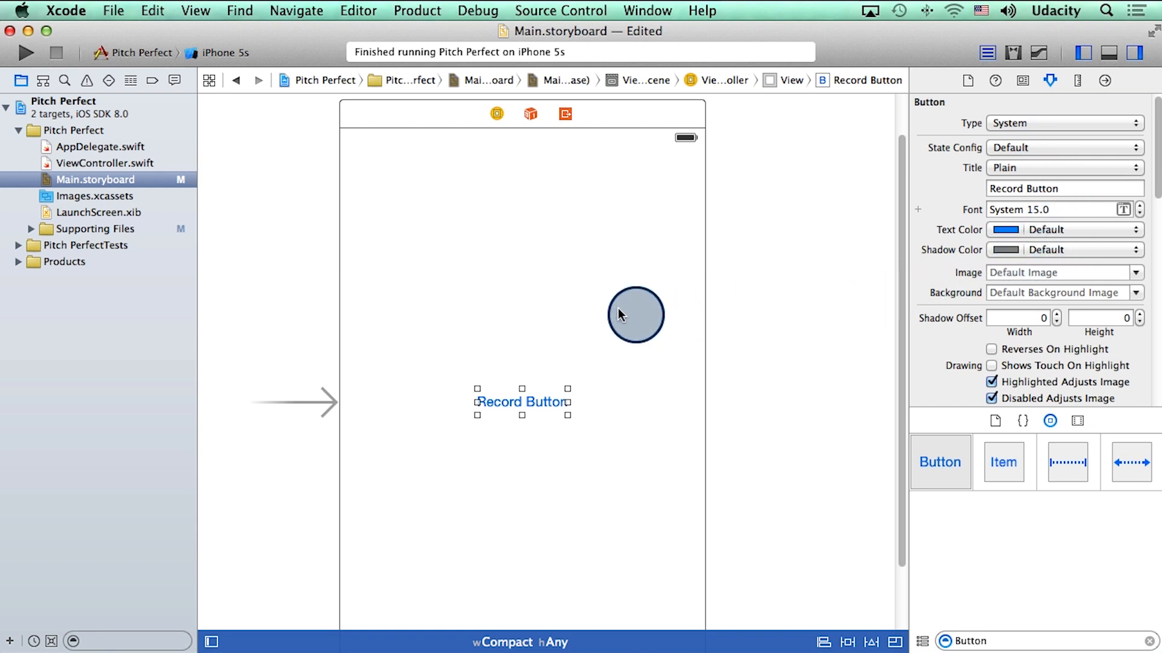
drag(635, 315, 517, 457)
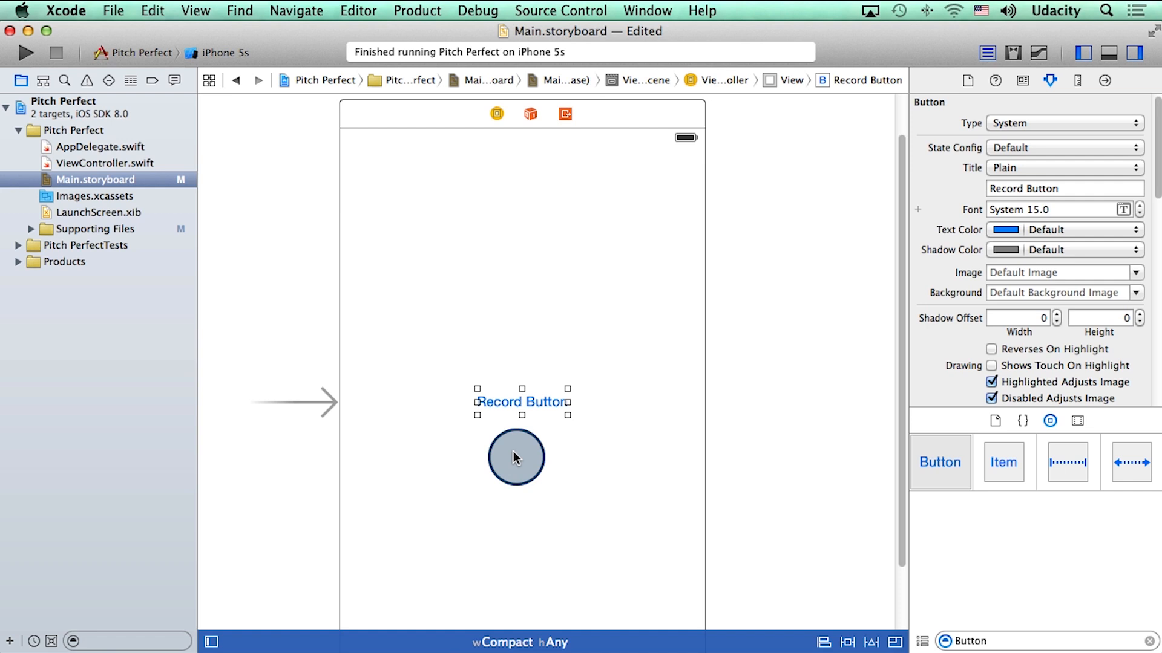
drag(516, 456, 311, 214)
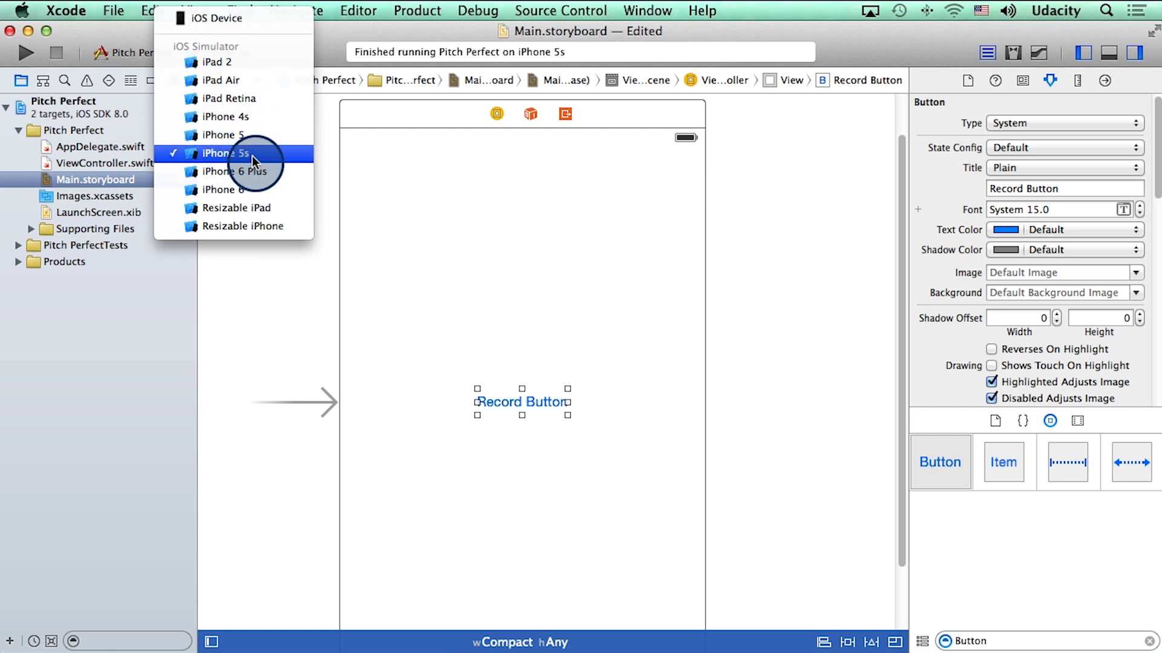
mouse_move(251, 171)
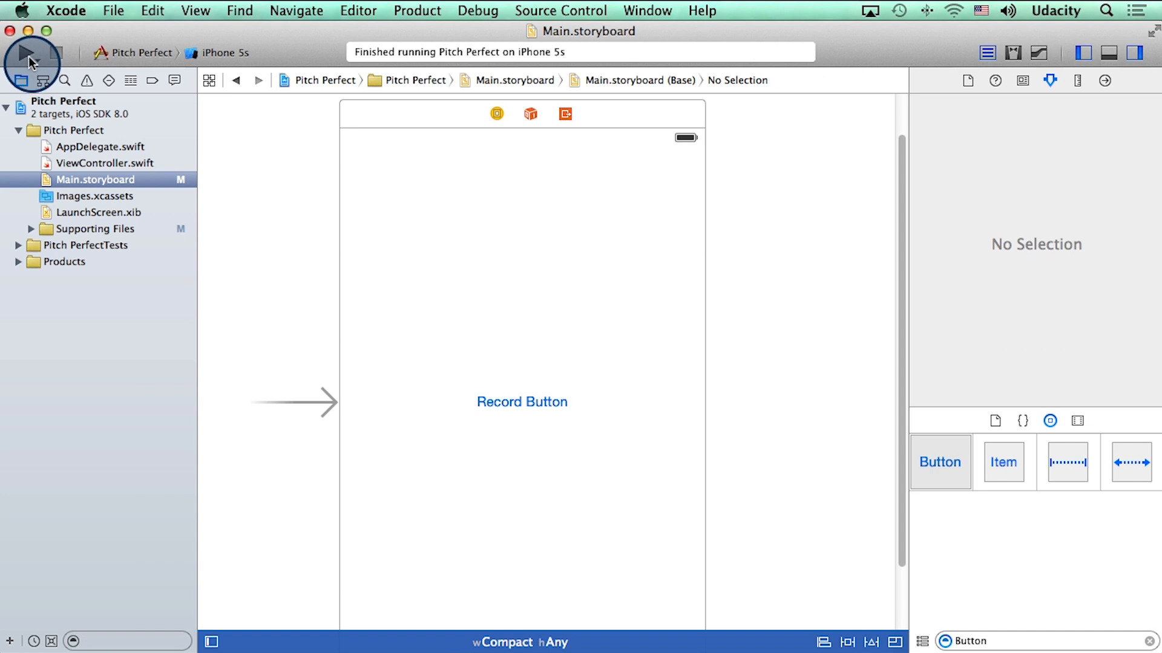
Run Pitch Perfect on the iPhone 5s simulator
click(28, 56)
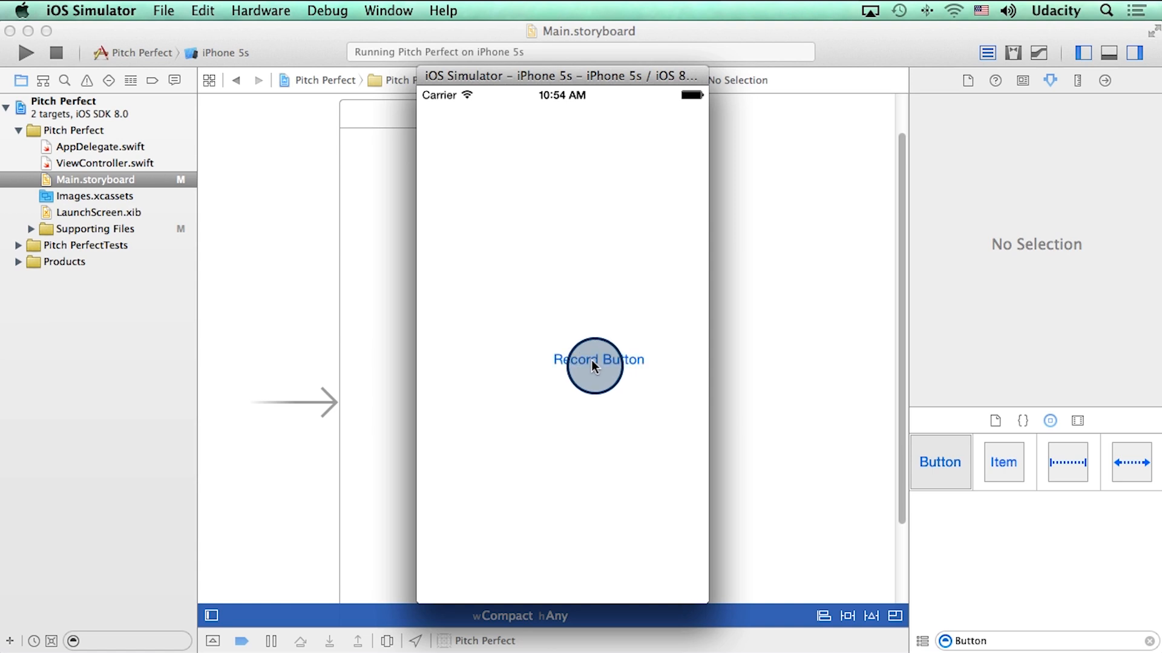
Tap the centred Record Button in the running Pitch Perfect app on iPhone 5s
drag(593, 367, 586, 394)
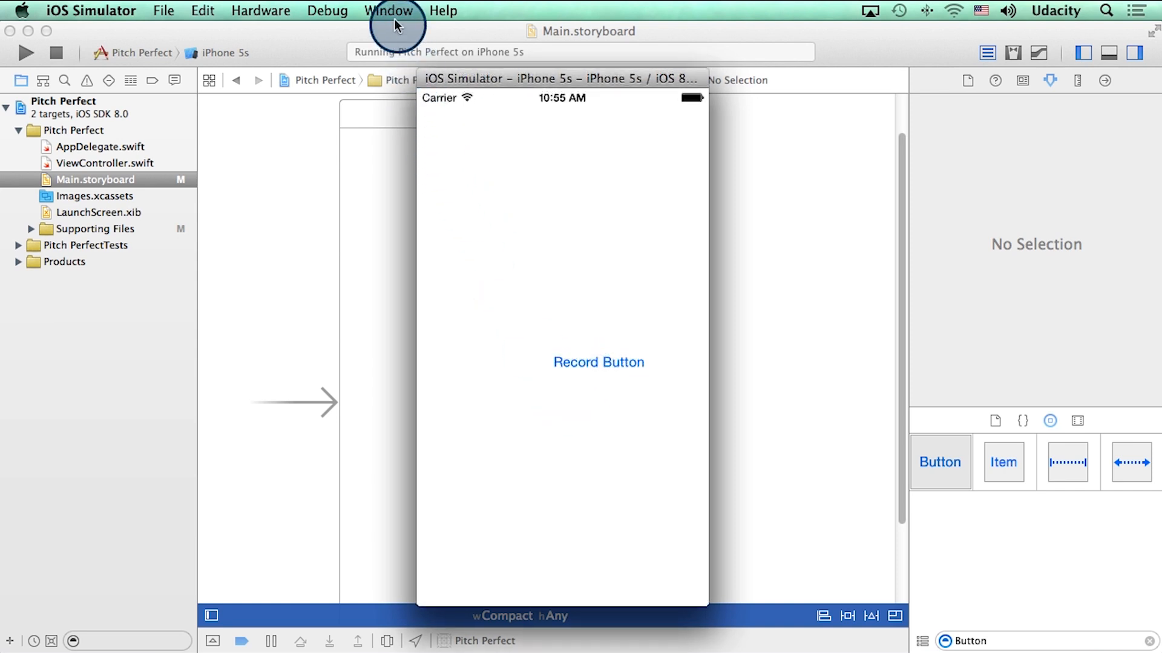
click(388, 11)
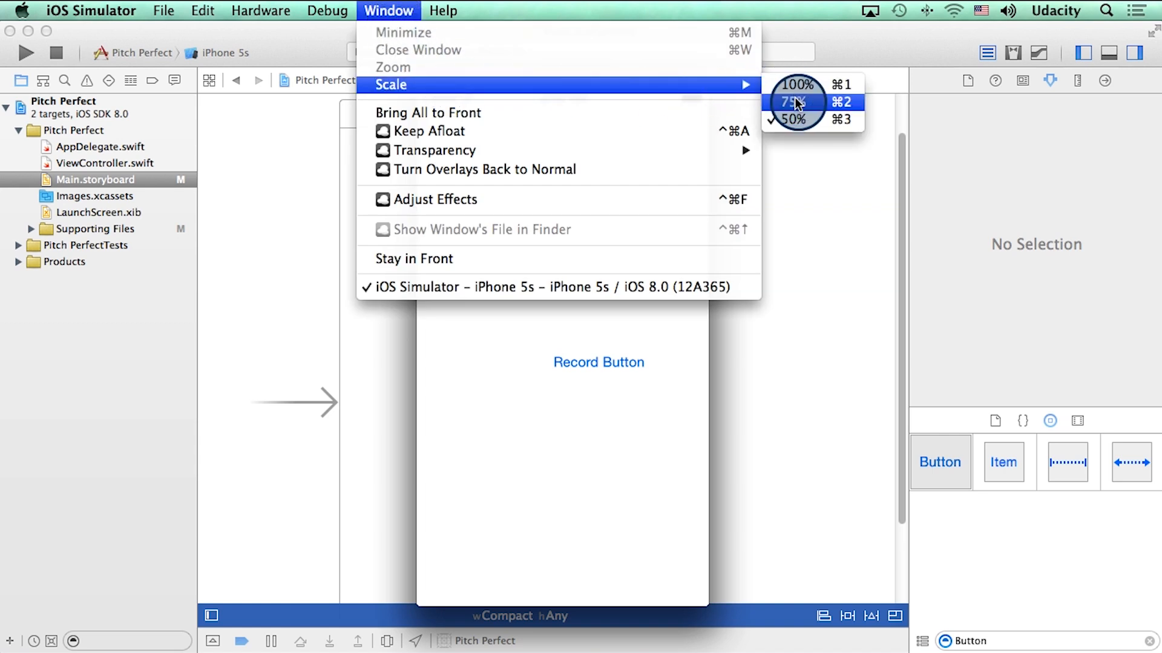
click(791, 101)
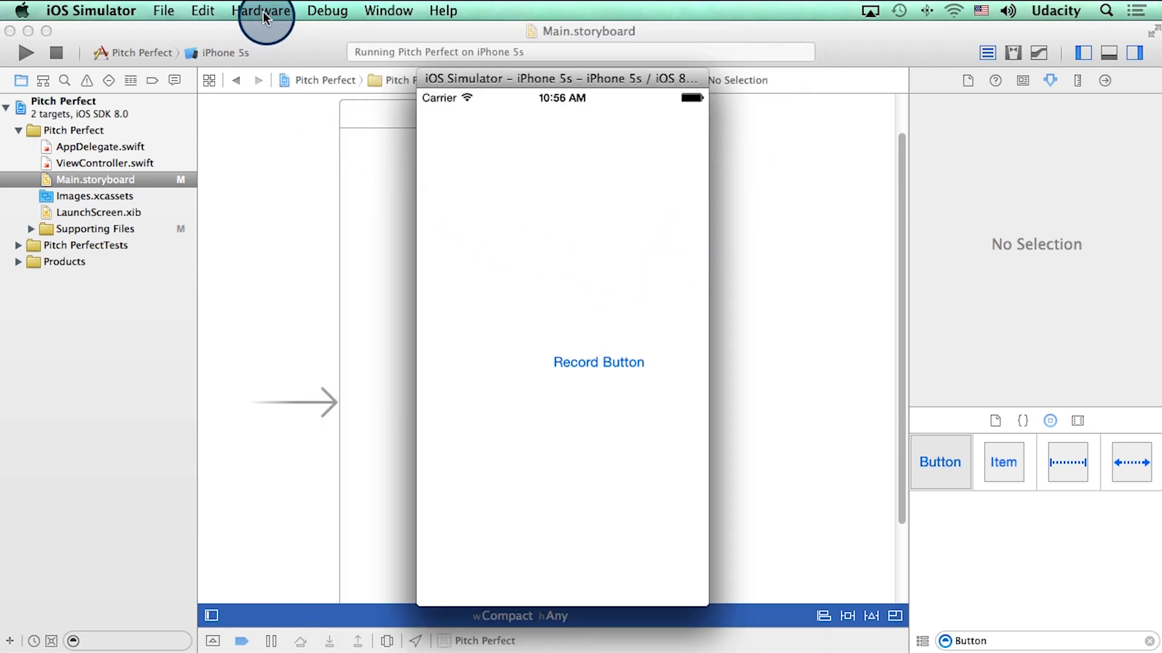
click(262, 11)
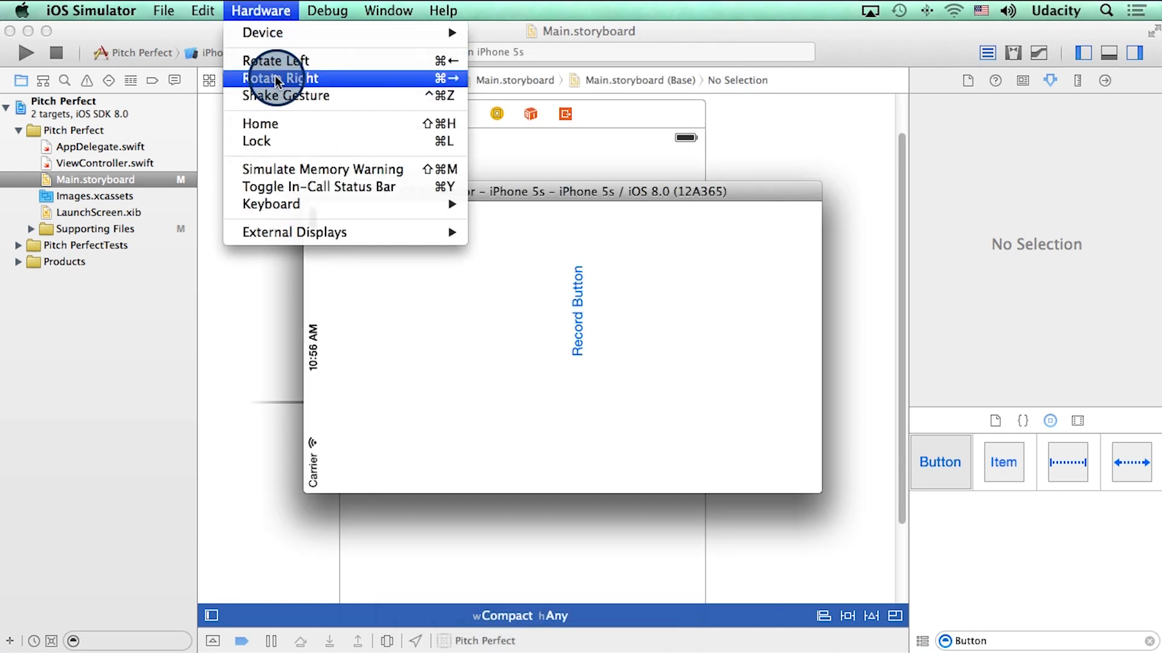
click(279, 78)
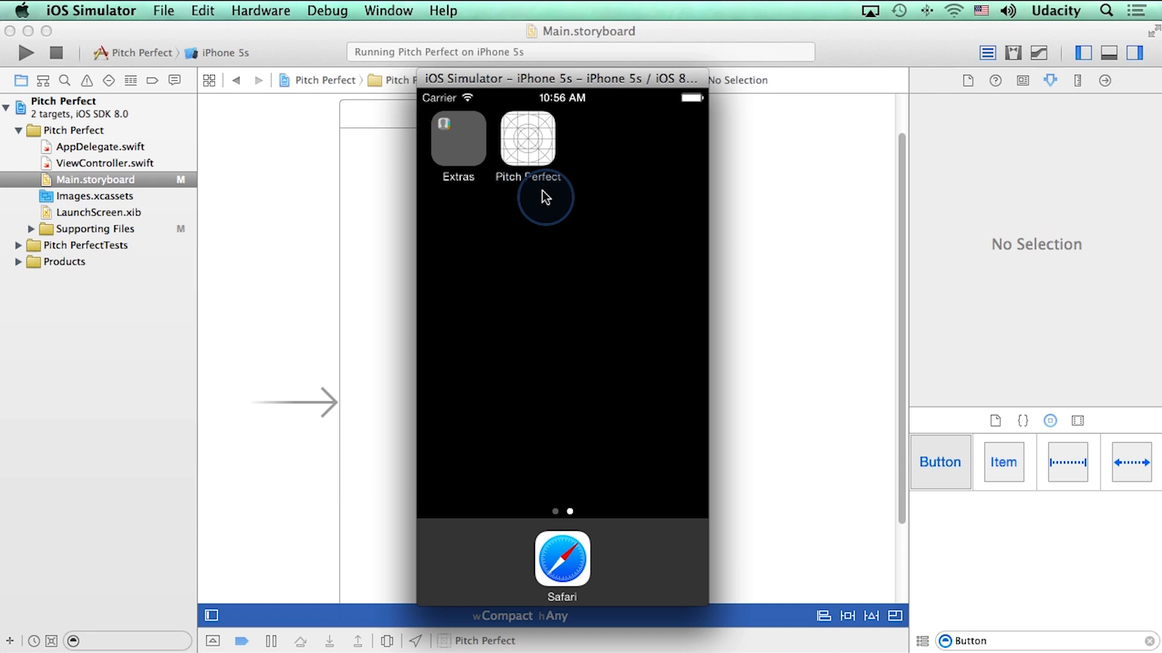
click(527, 138)
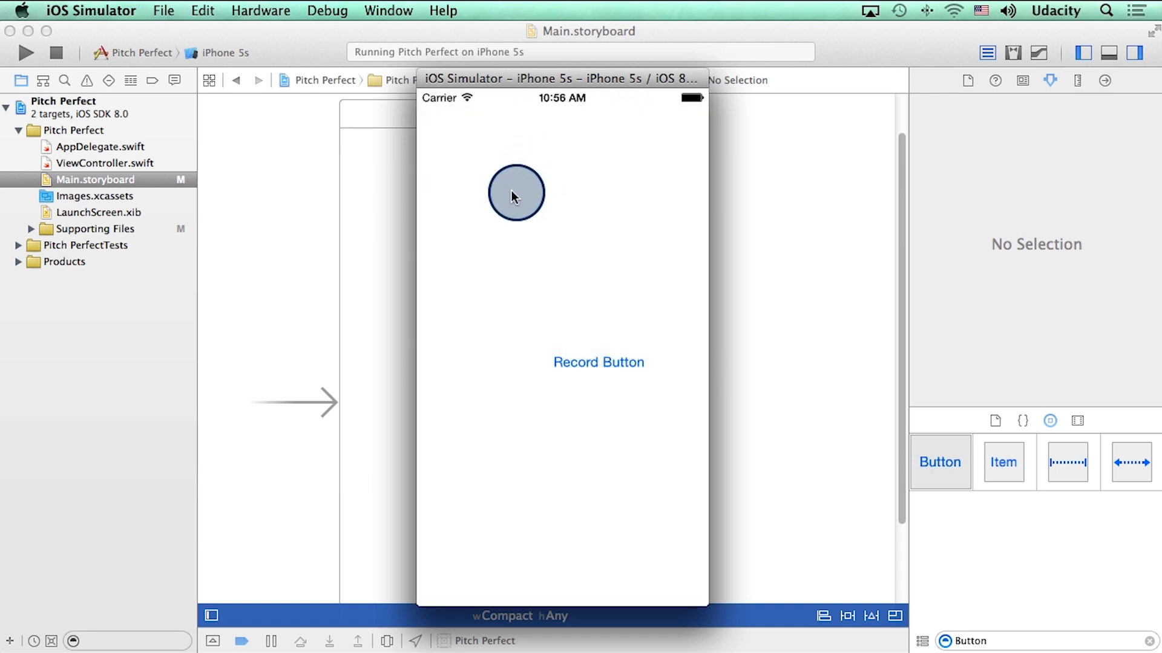
drag(516, 194, 596, 389)
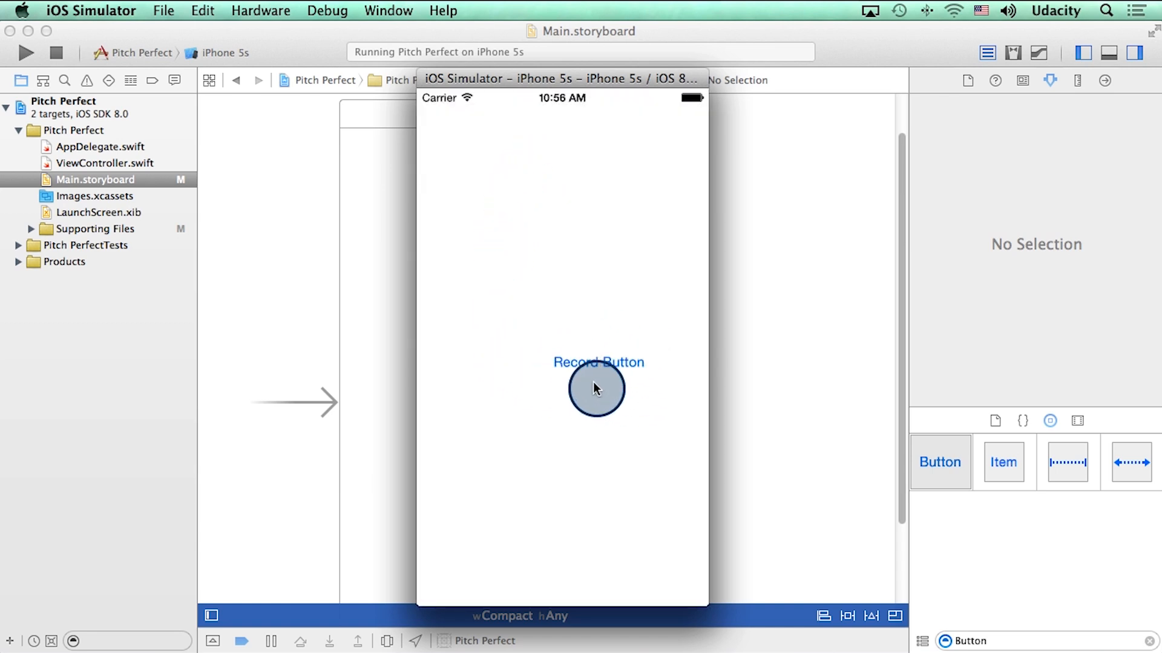